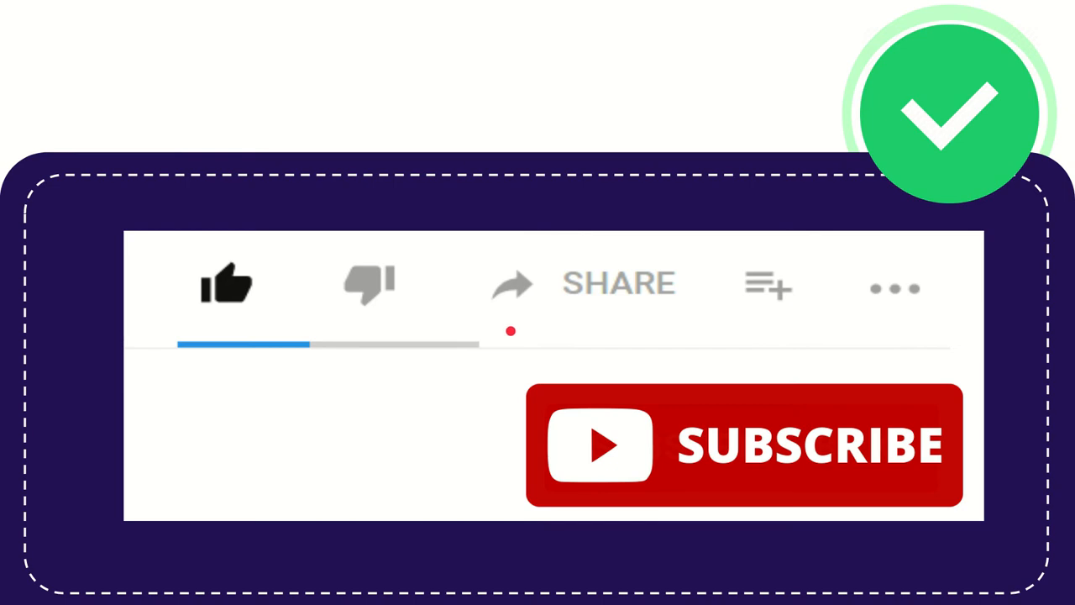
mouse_move(709, 363)
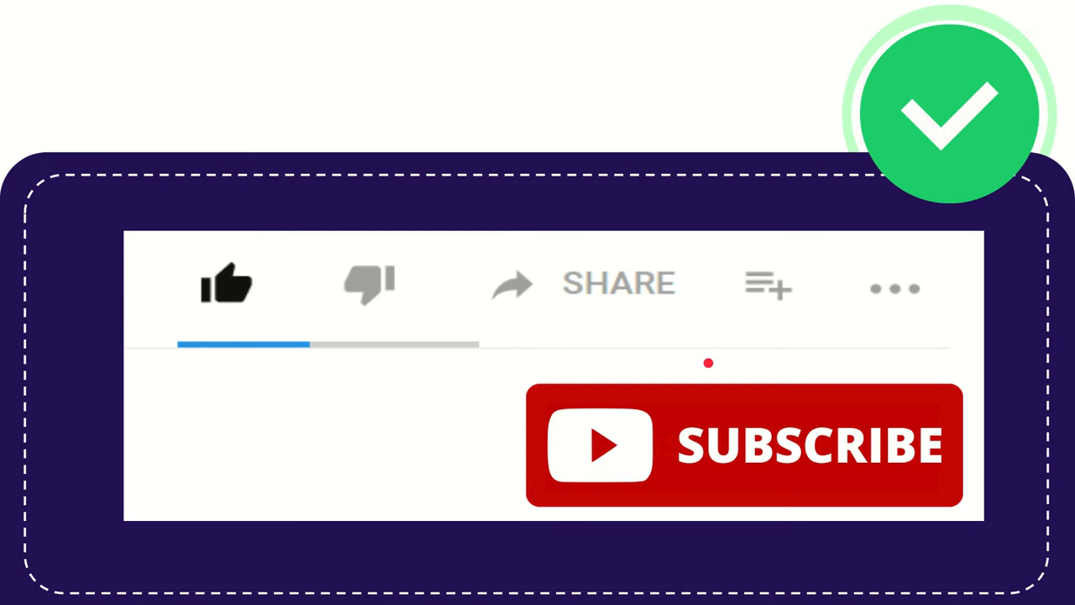